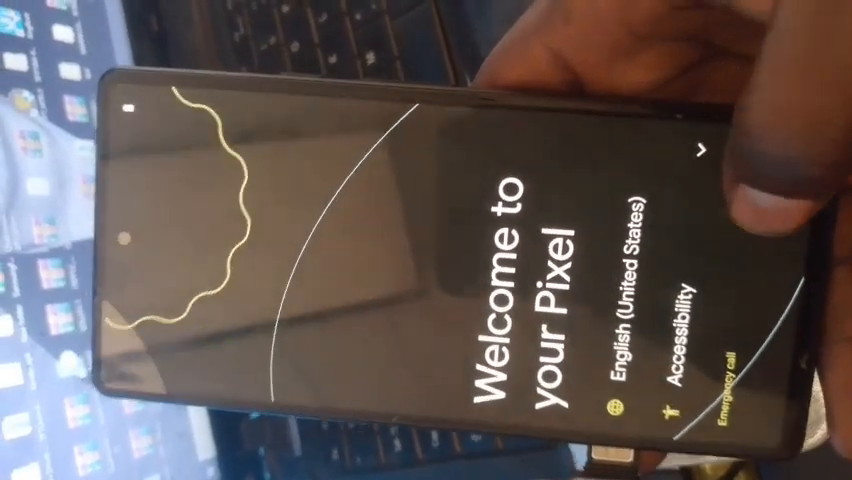
# Start setup from the Welcome to your Pixel screen, advancing to Connect to Wi-Fi
pyautogui.click(700, 152)
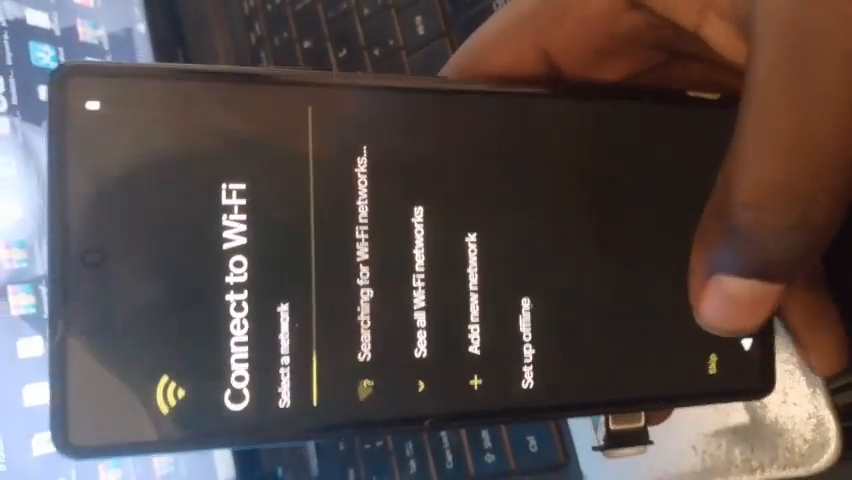